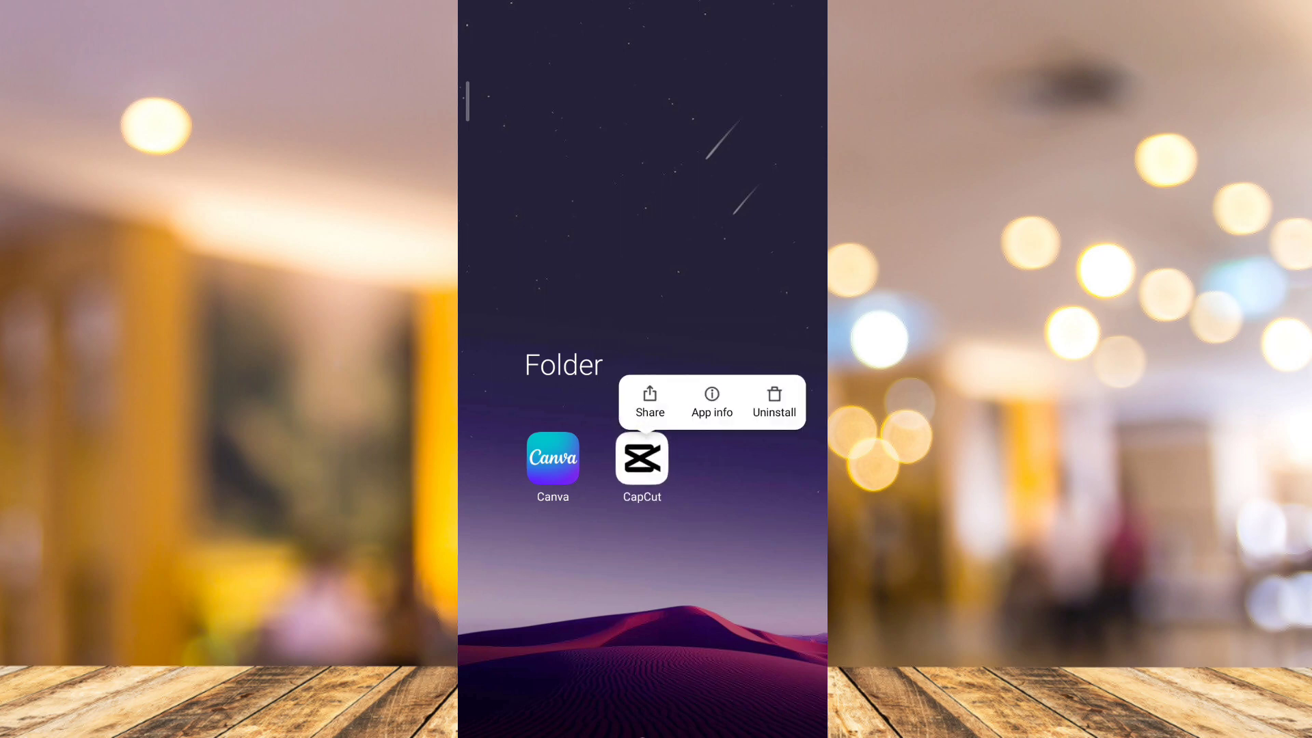
Force-stop CapCut from its App info page and bring up the clear data options.
left_click(712, 402)
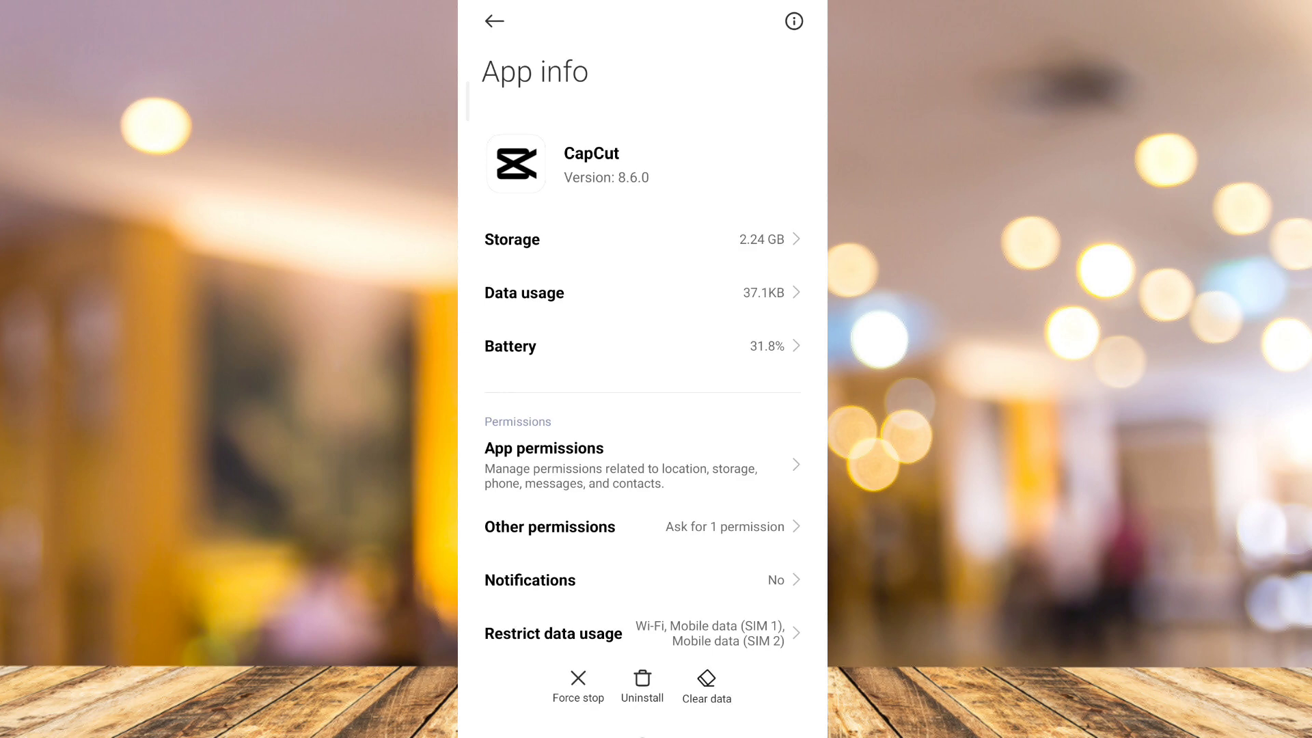
left_click(578, 686)
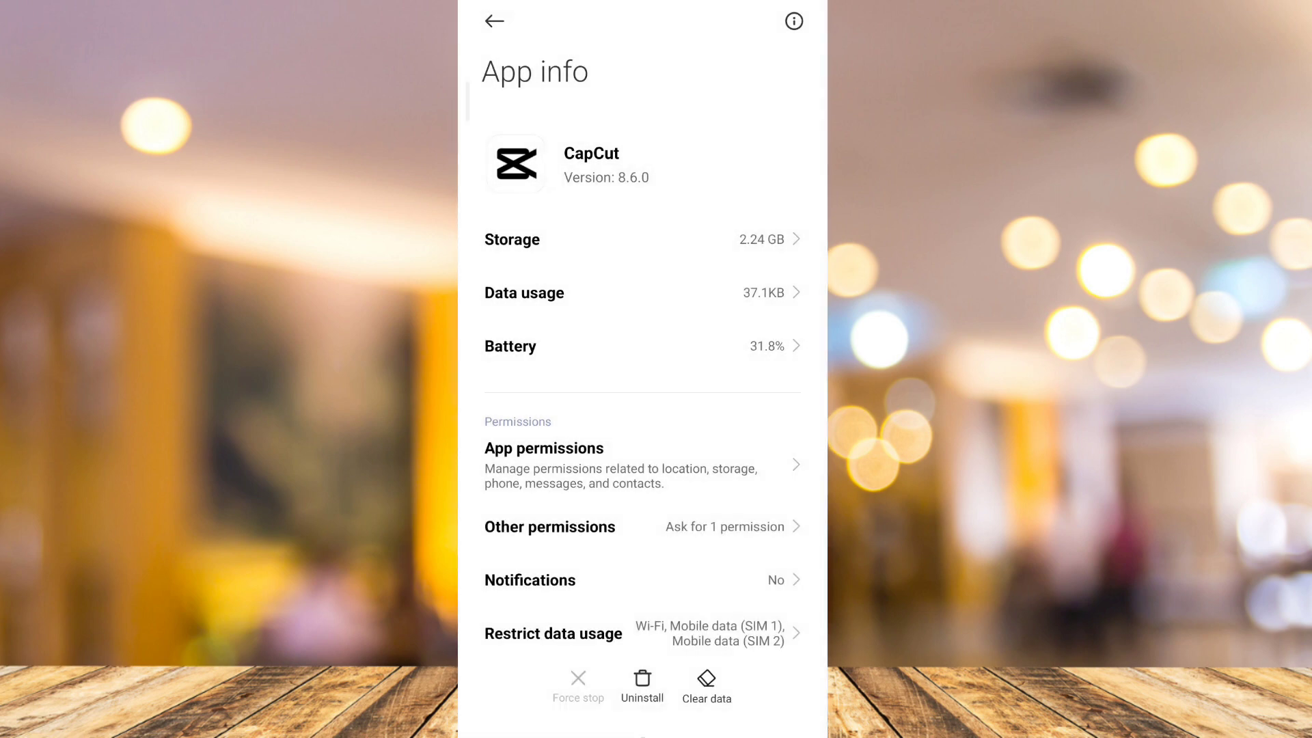
left_click(706, 685)
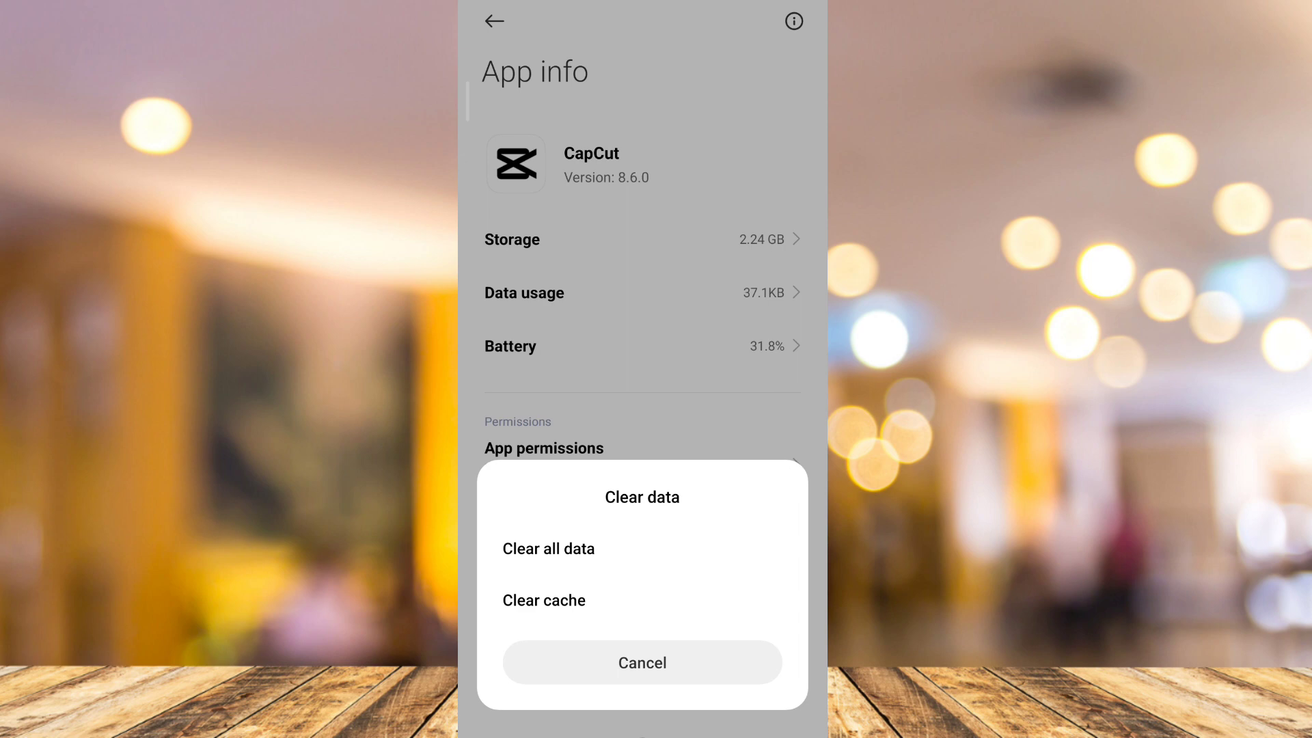
Clear CapCut's stored data and bring up the 'Uninstall now?' confirmation.
left_click(642, 663)
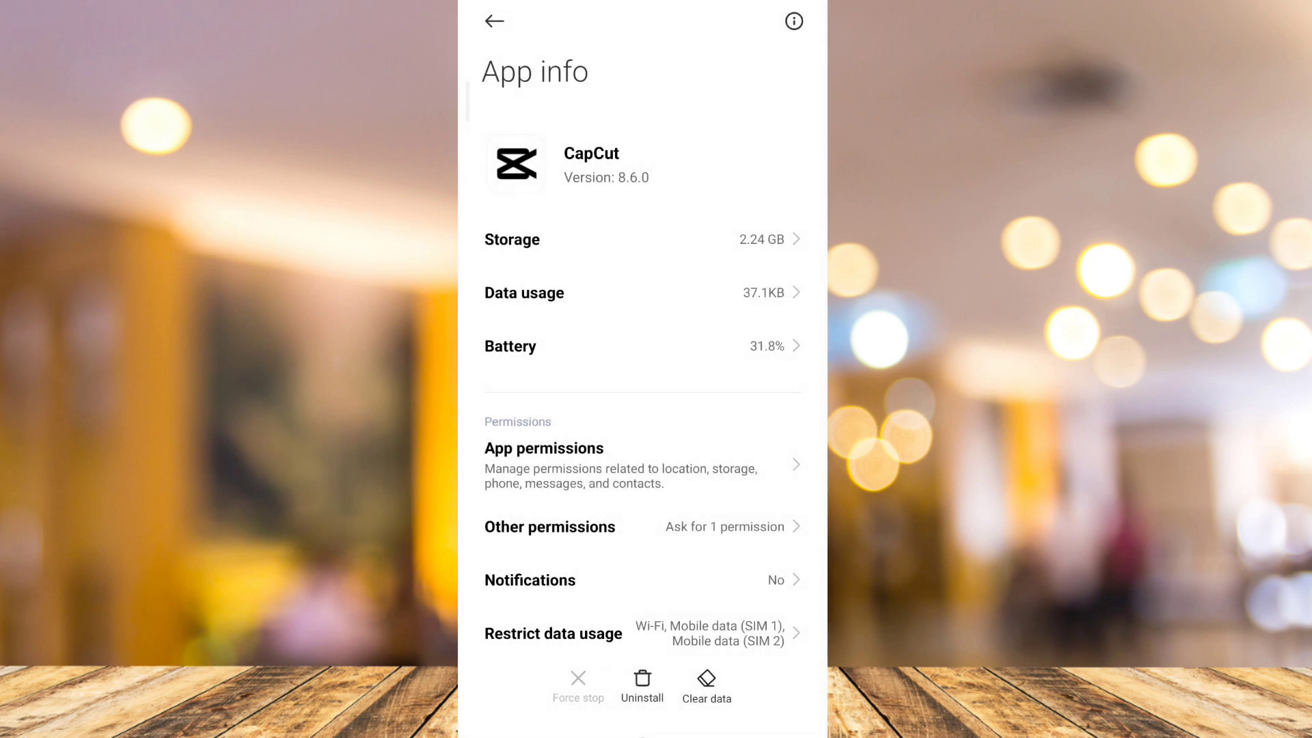
left_click(641, 685)
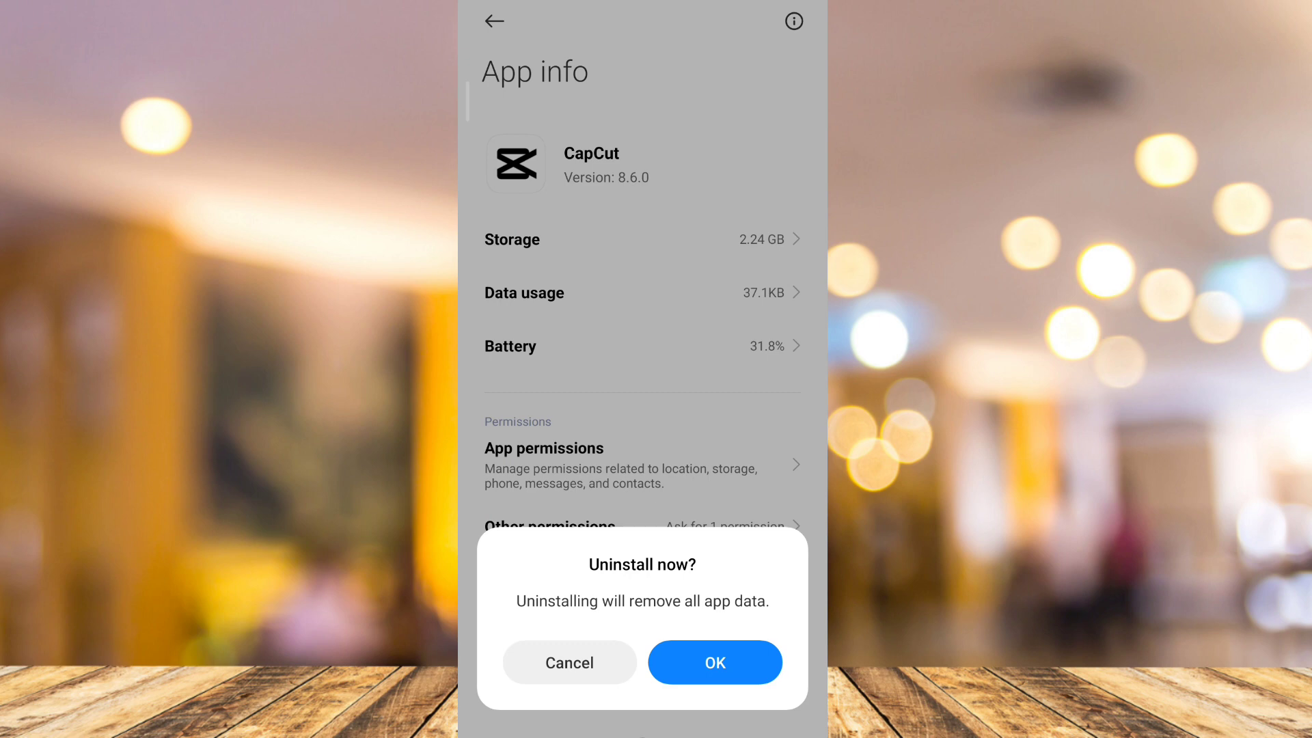